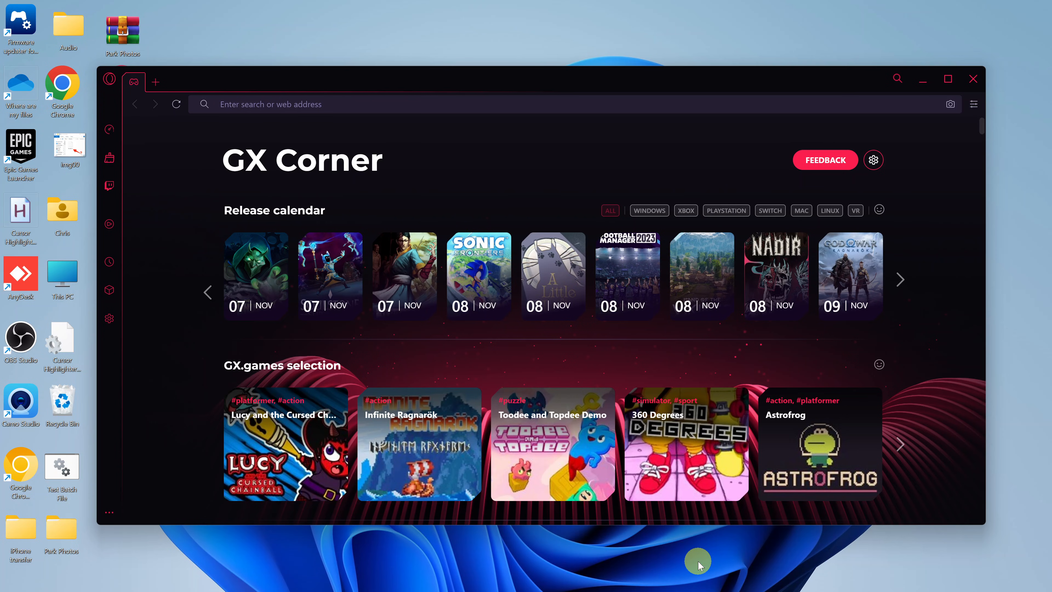
{"action": "mouse_move", "coordinate": [686, 567]}
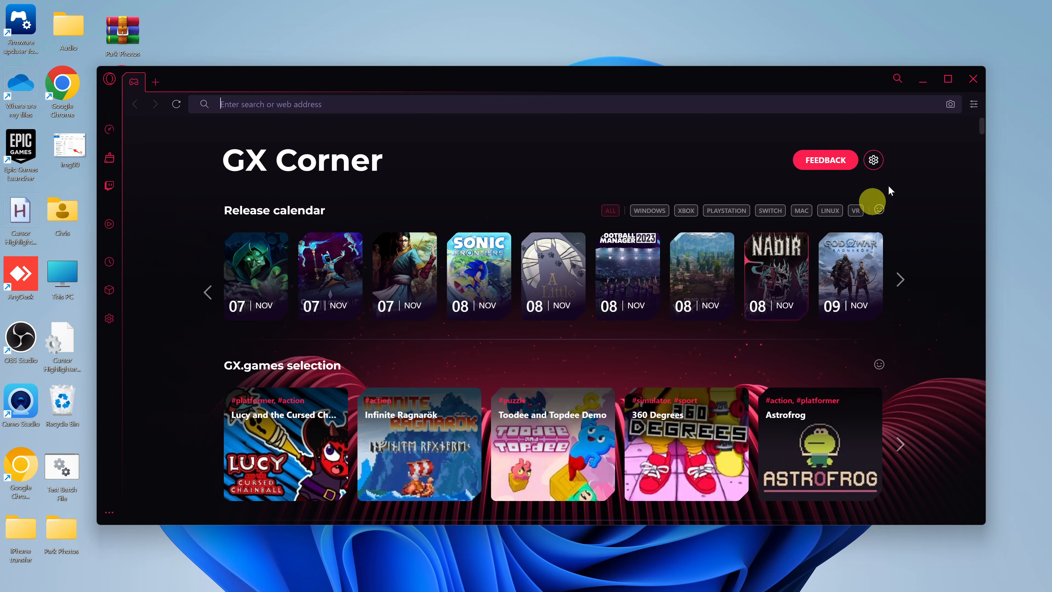
Close Opera GX and launch Settings from the Start menu's pinned apps.
{"action": "left_click", "coordinate": [973, 78]}
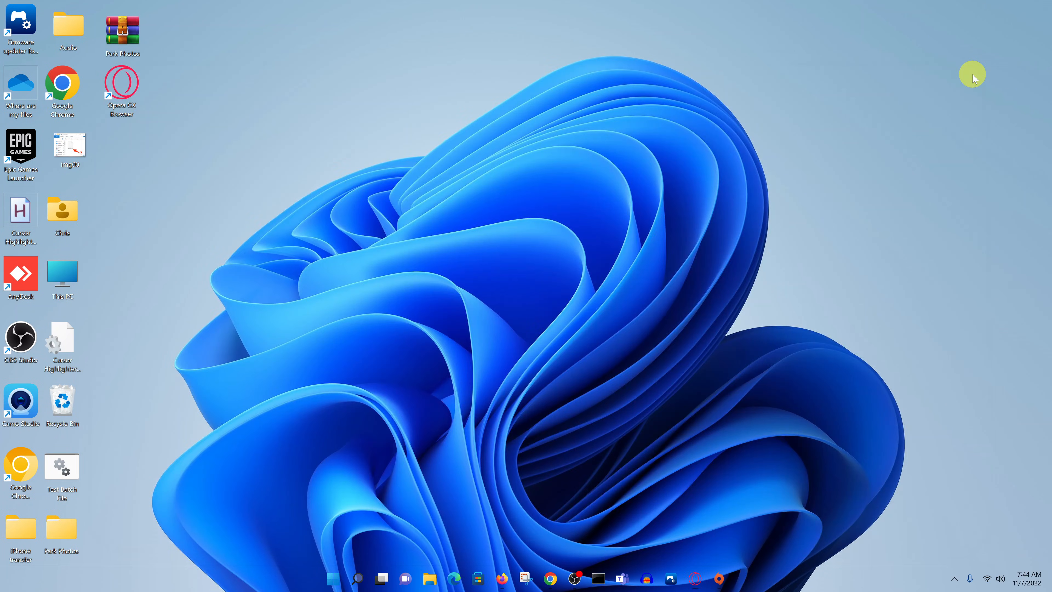
{"action": "mouse_move", "coordinate": [768, 361]}
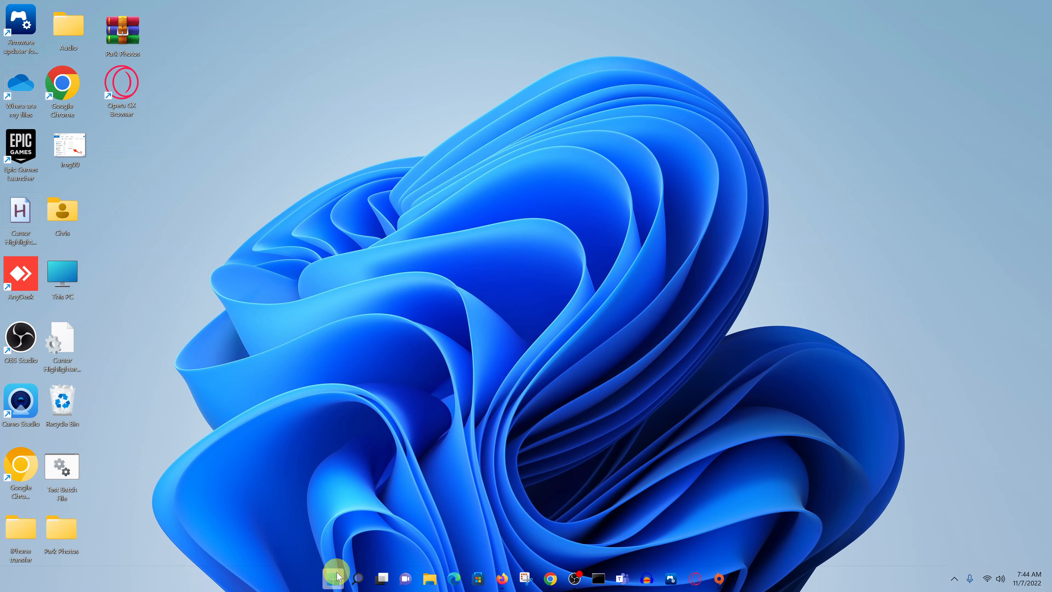
{"action": "left_click", "coordinate": [332, 579]}
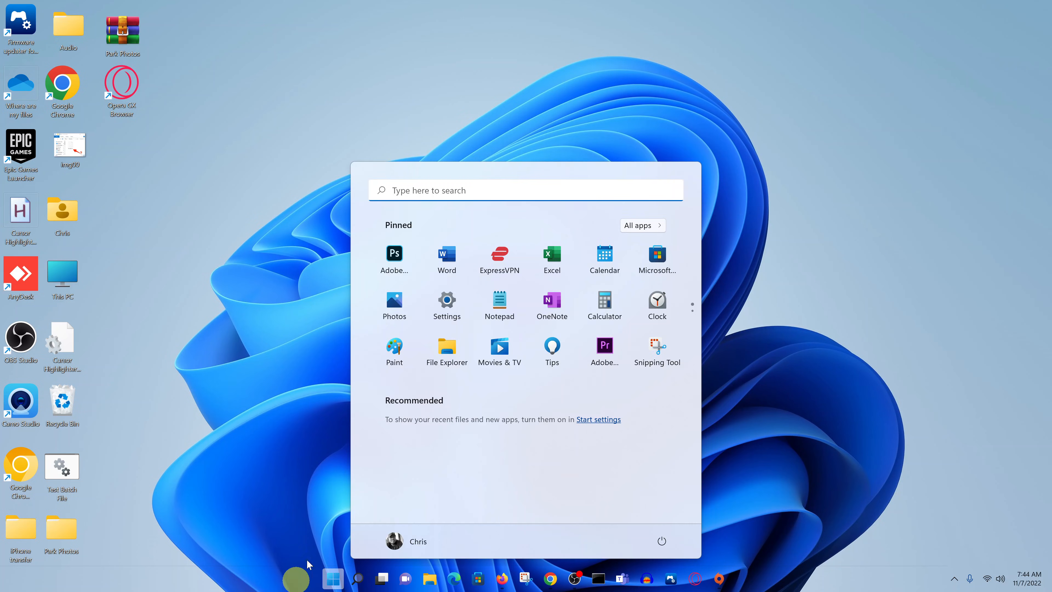
{"action": "mouse_move", "coordinate": [447, 306]}
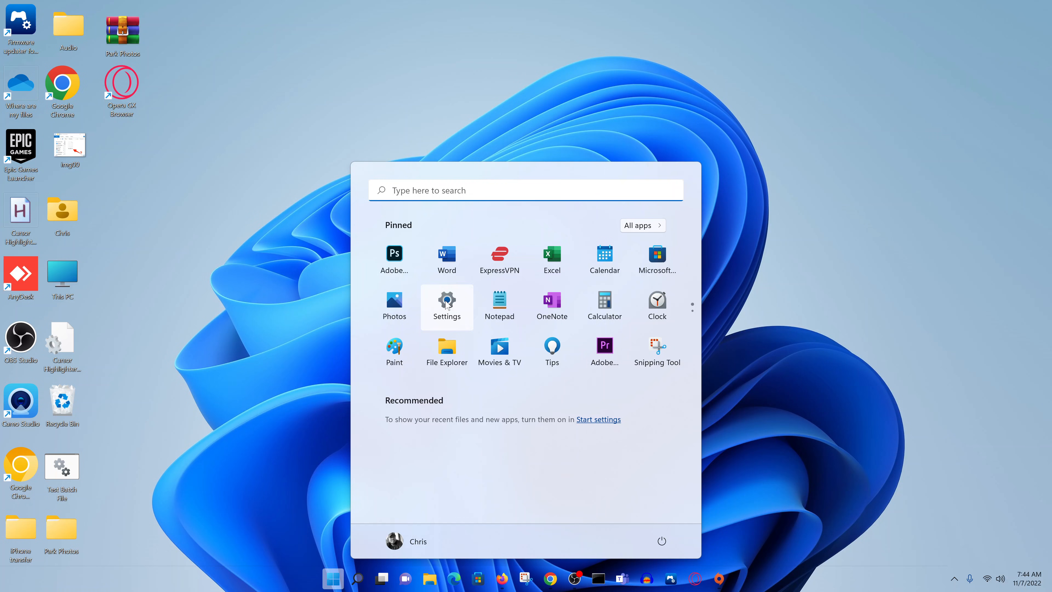
{"action": "left_click", "coordinate": [333, 579]}
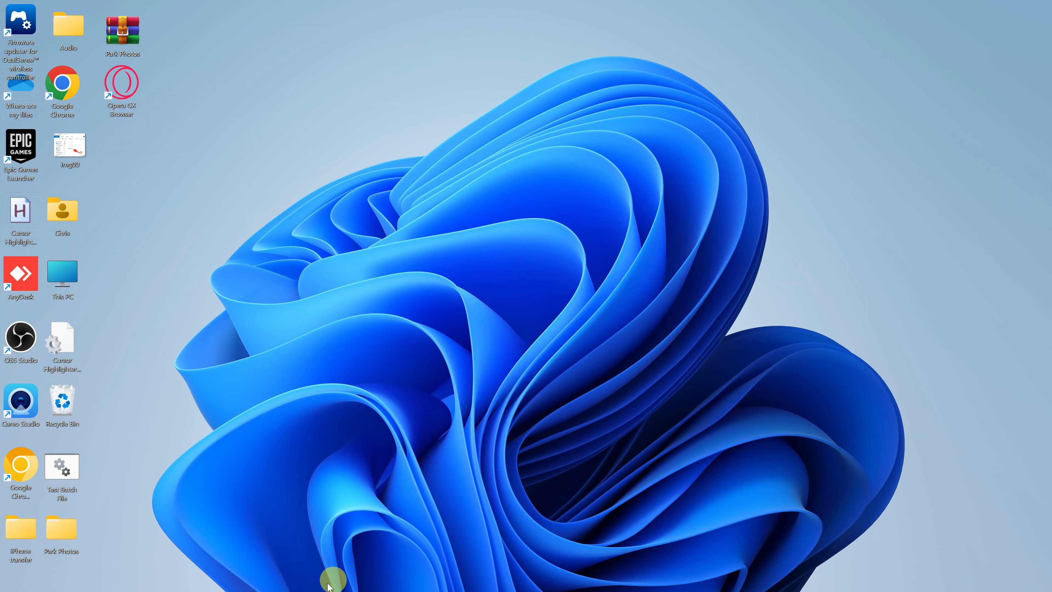
Go to the Apps category showing the installed-apps settings.
{"action": "right_click", "coordinate": [334, 579]}
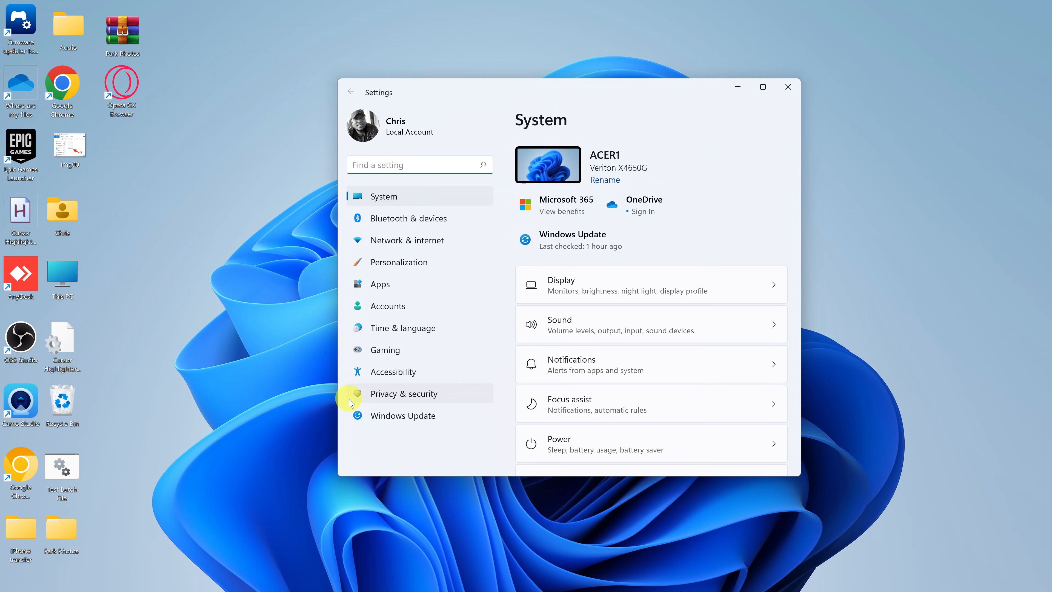
{"action": "mouse_move", "coordinate": [416, 283]}
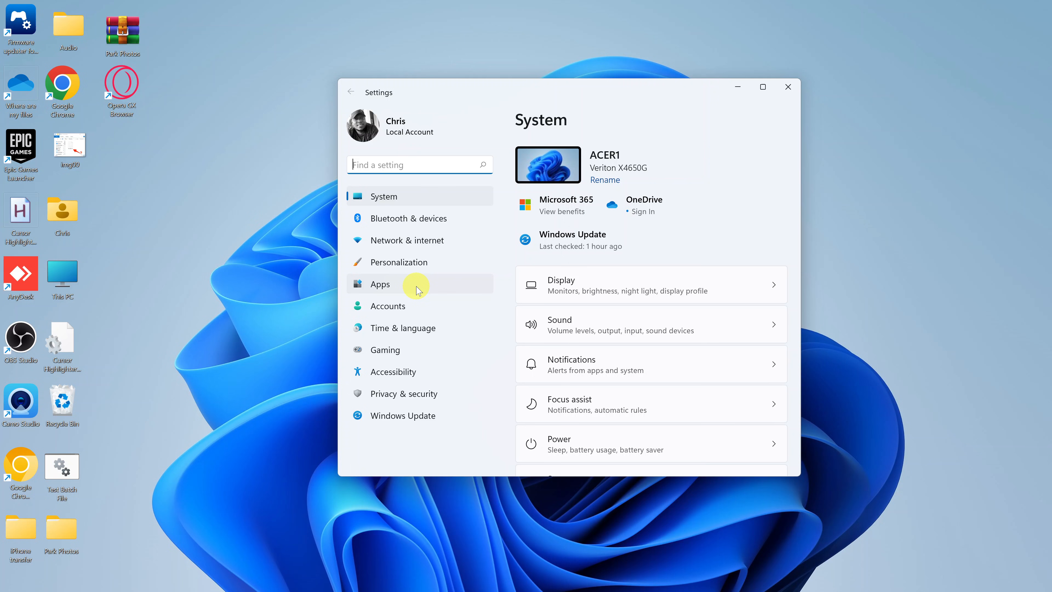
{"action": "left_click", "coordinate": [380, 284]}
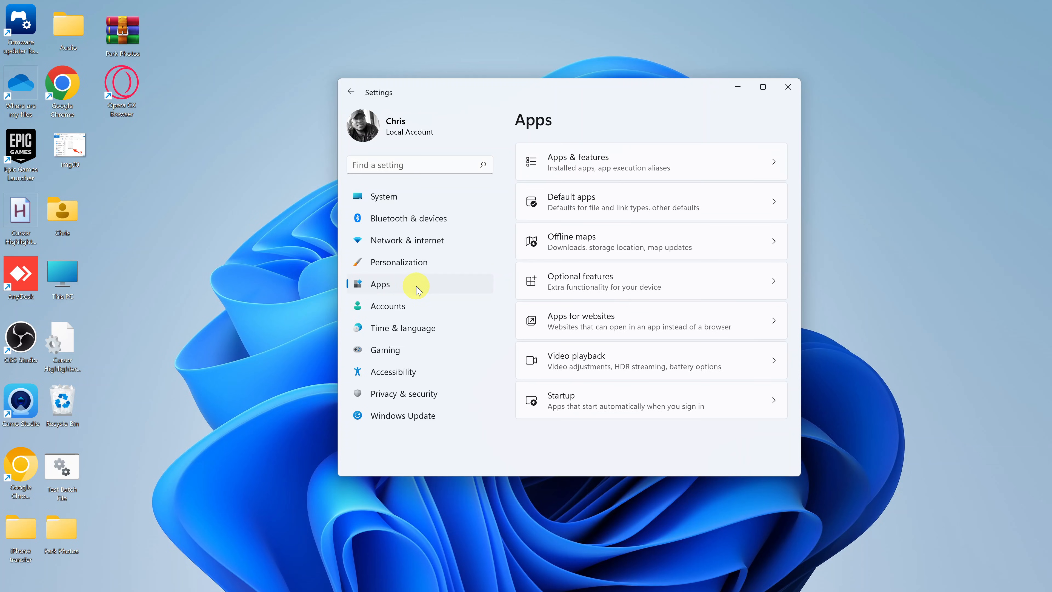
{"action": "mouse_move", "coordinate": [696, 166]}
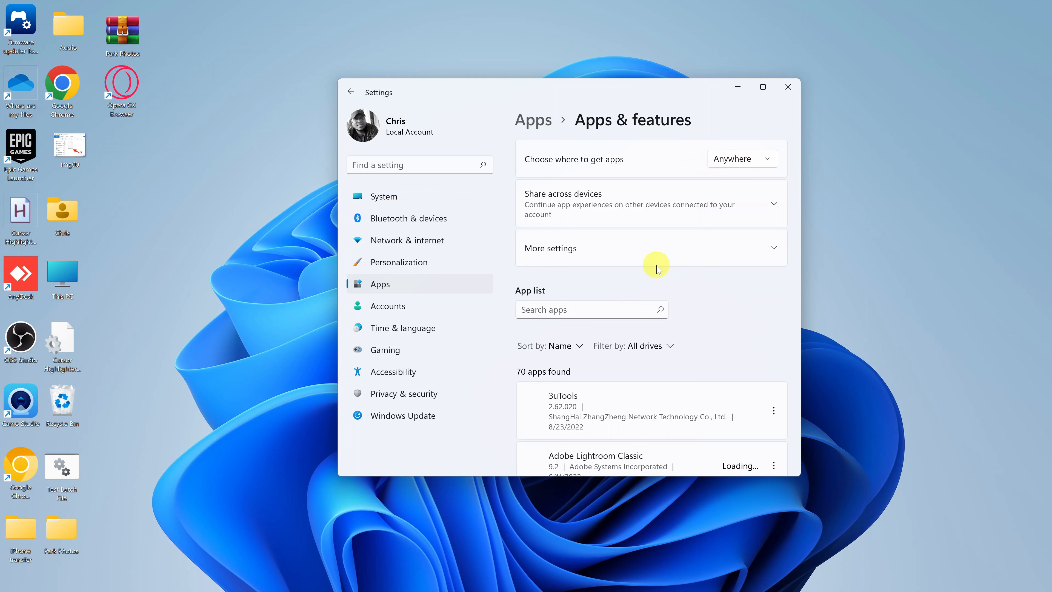
Scroll the installed apps list down until Opera GX Stable 91.0.4516.106 is visible.
{"action": "scroll", "scroll_direction": "down", "scroll_amount": 3}
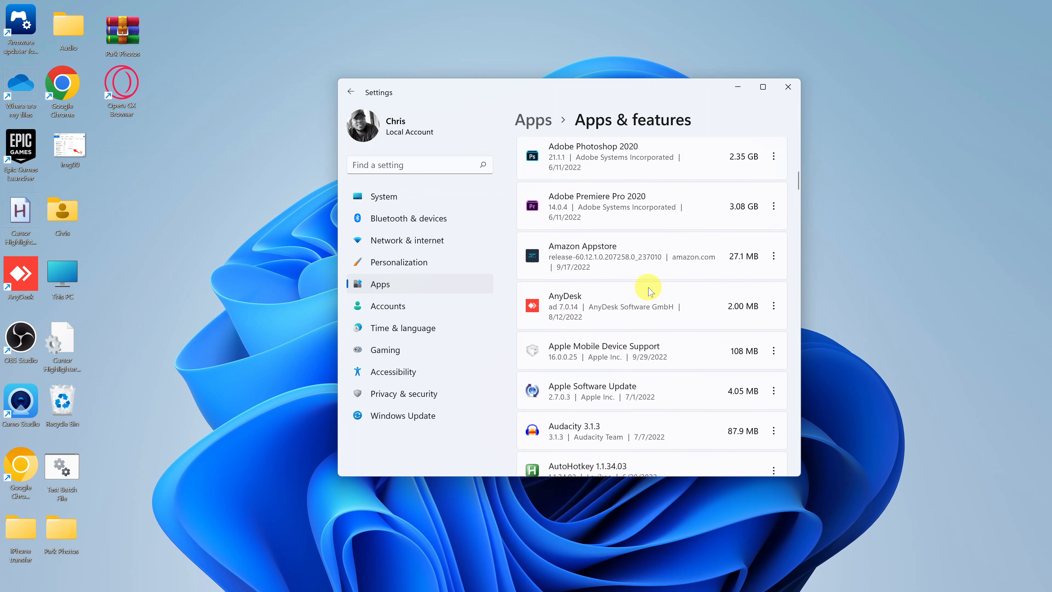
{"action": "scroll", "scroll_direction": "down", "scroll_amount": 3}
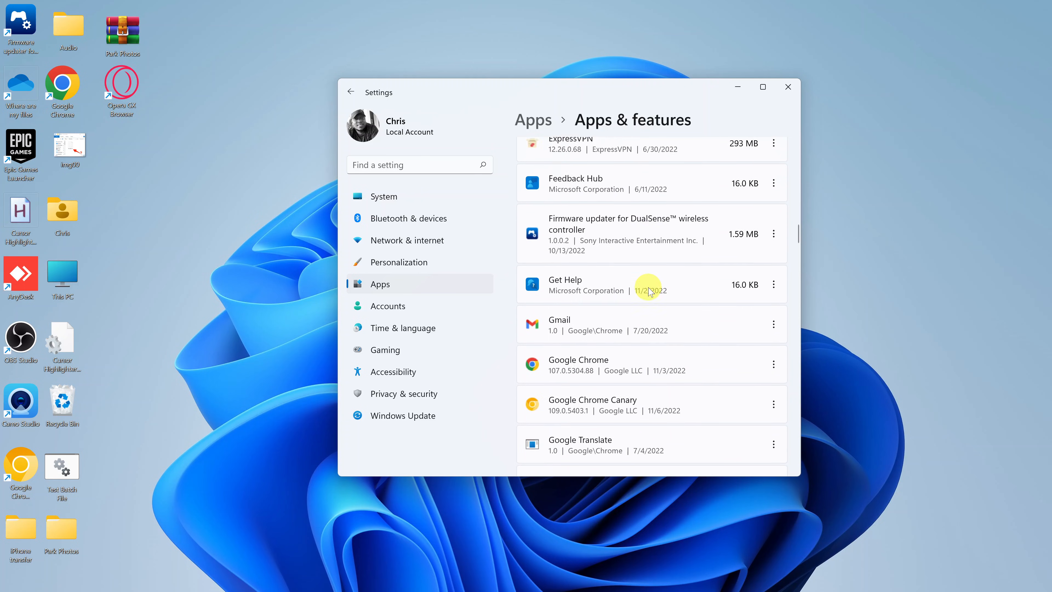
{"action": "scroll", "scroll_direction": "down", "scroll_amount": 3}
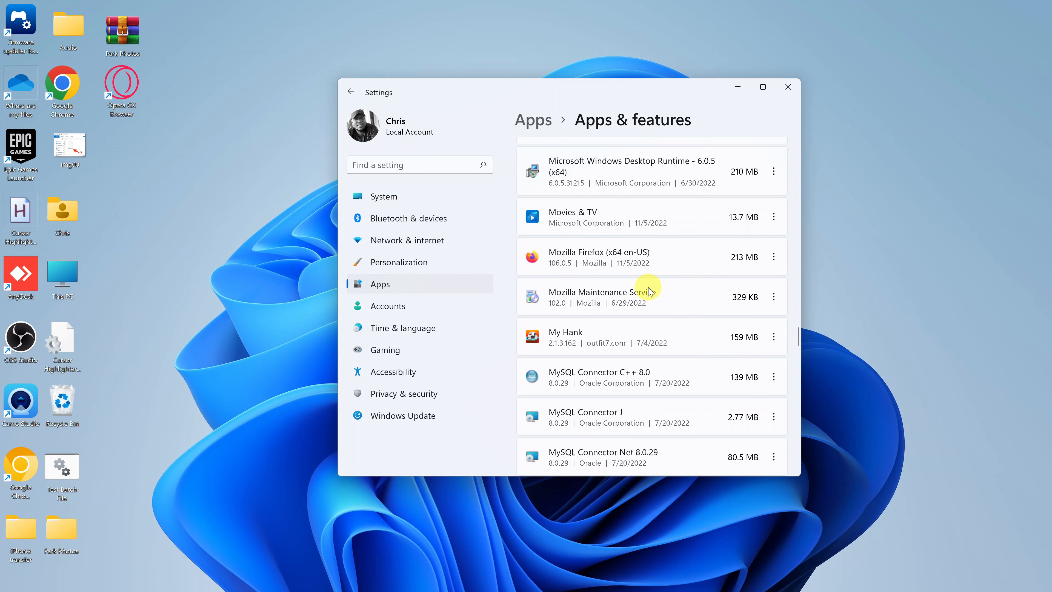
{"action": "scroll", "scroll_direction": "down", "scroll_amount": 3}
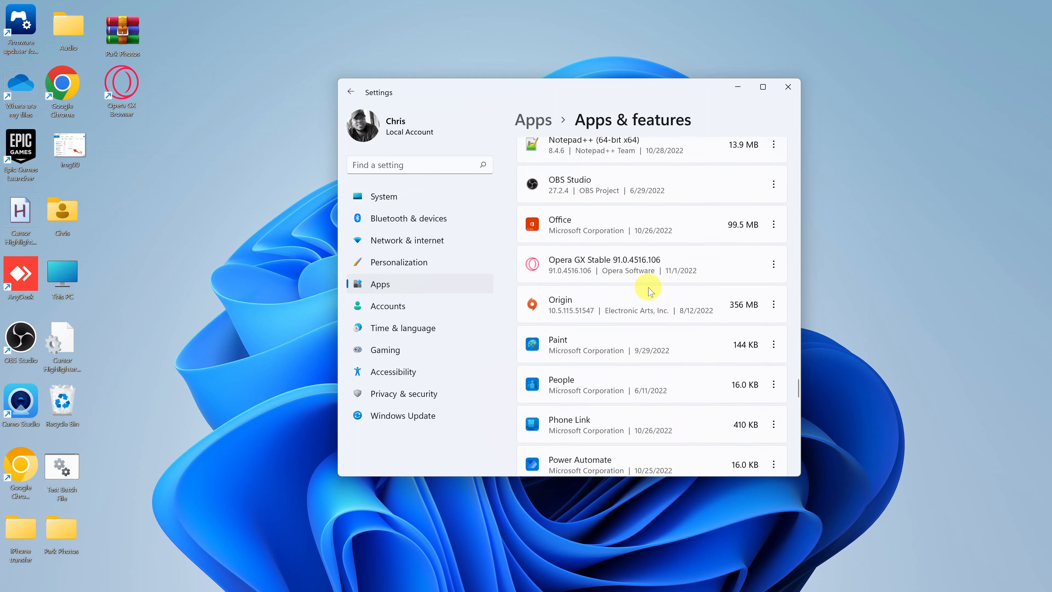
{"action": "scroll", "scroll_direction": "down", "scroll_amount": 3}
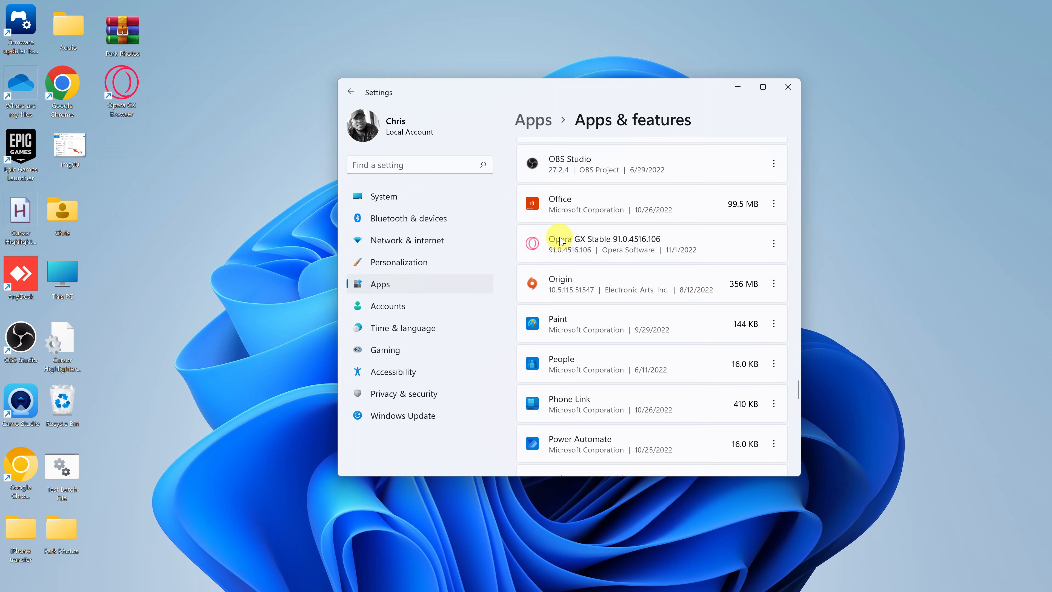
{"action": "mouse_move", "coordinate": [686, 223]}
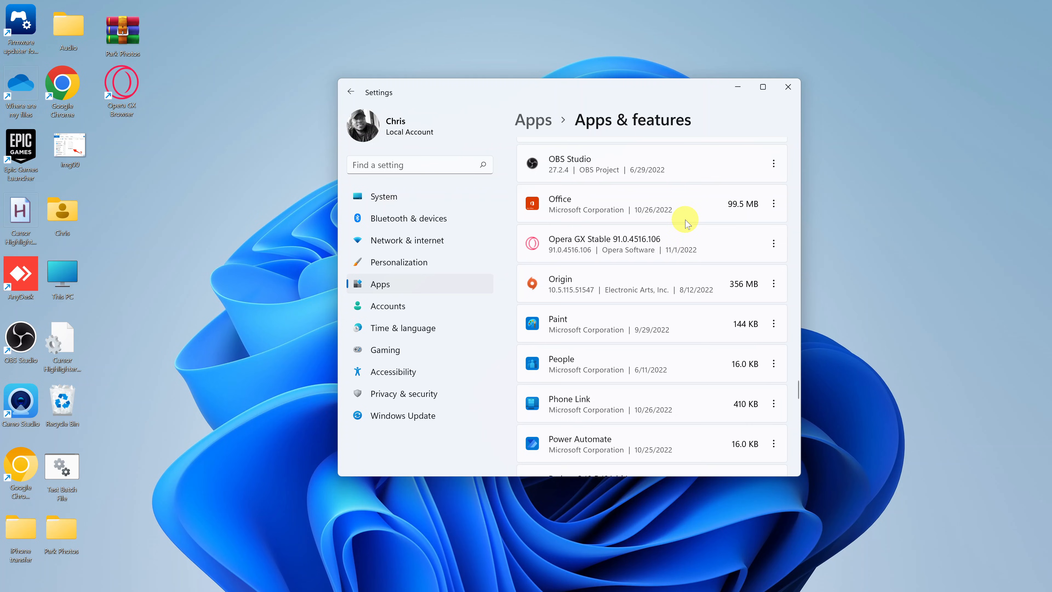
{"action": "mouse_move", "coordinate": [777, 248]}
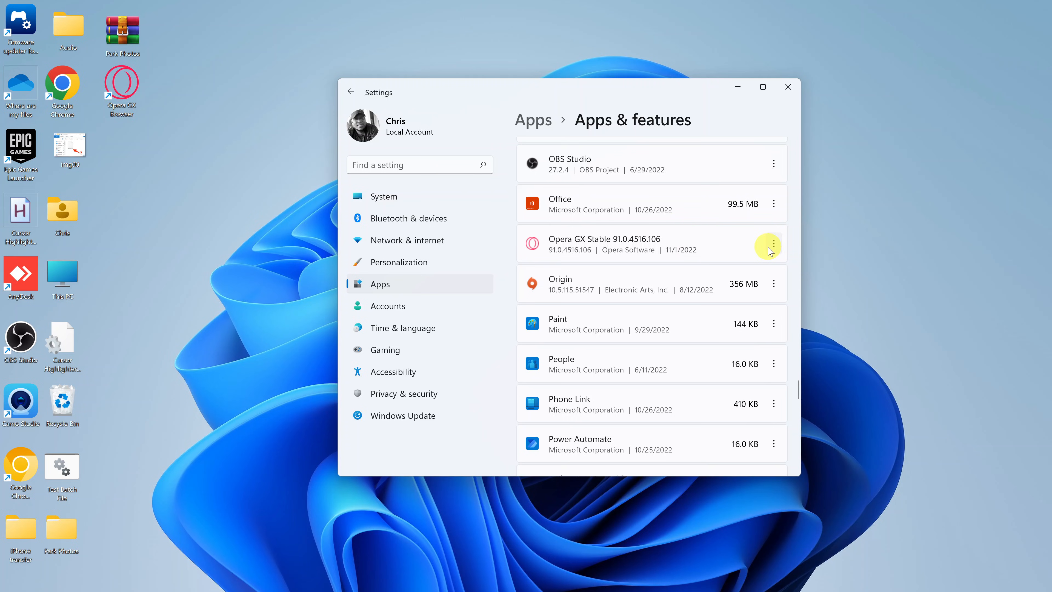
Request uninstall of Opera GX Stable from its options menu and confirm the flyout.
{"action": "left_click", "coordinate": [774, 242]}
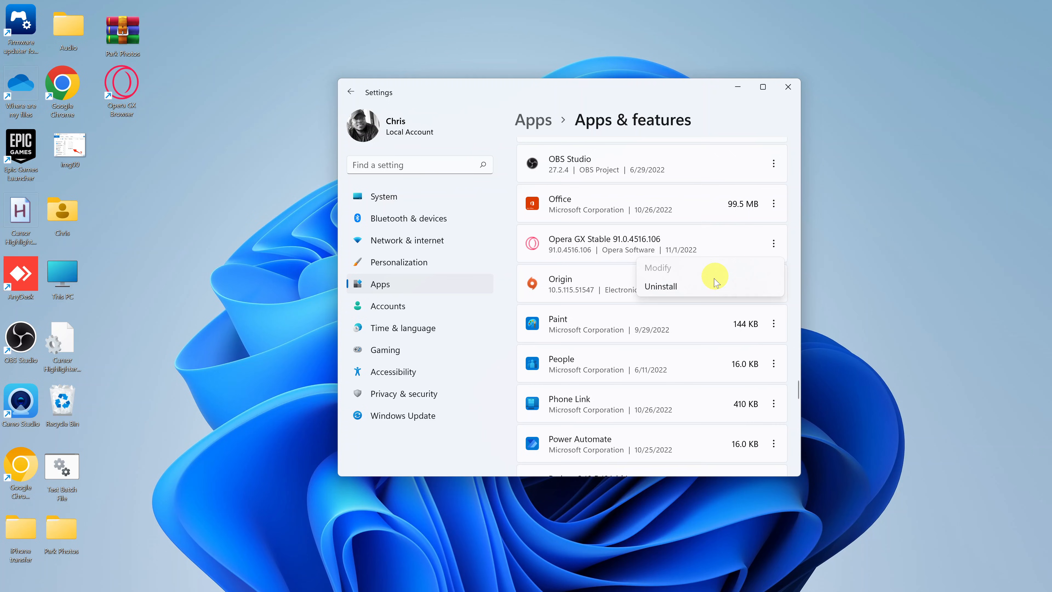
{"action": "left_click", "coordinate": [661, 287]}
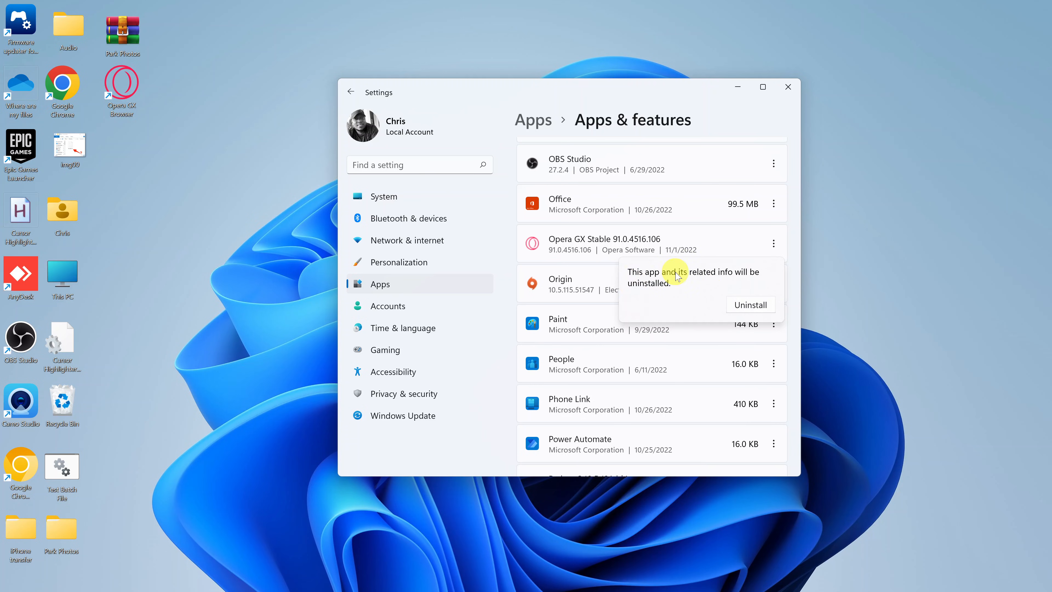
{"action": "mouse_move", "coordinate": [671, 295]}
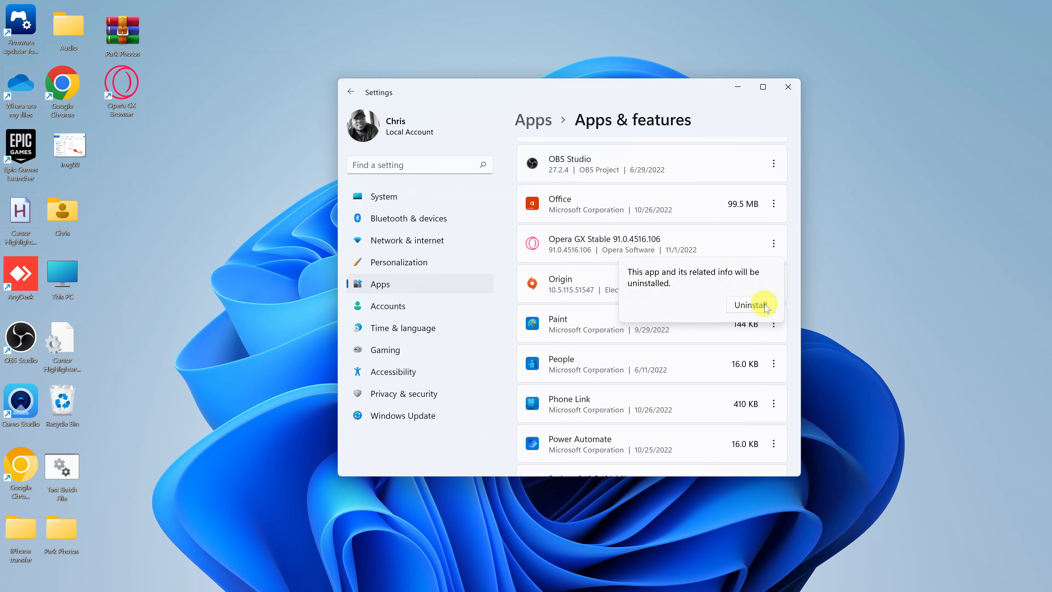
{"action": "left_click", "coordinate": [753, 305]}
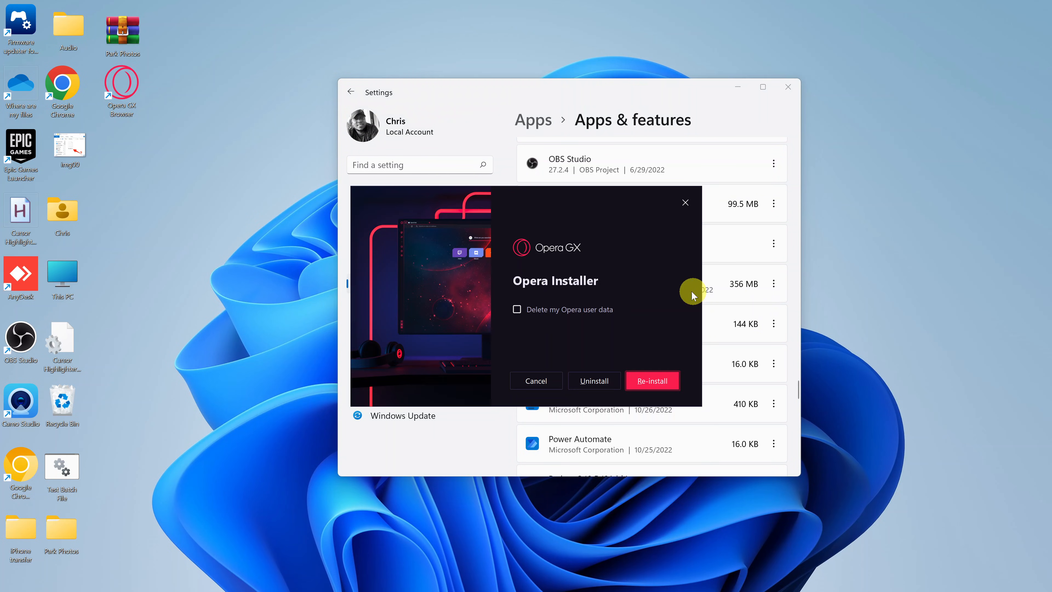
{"action": "mouse_move", "coordinate": [620, 275]}
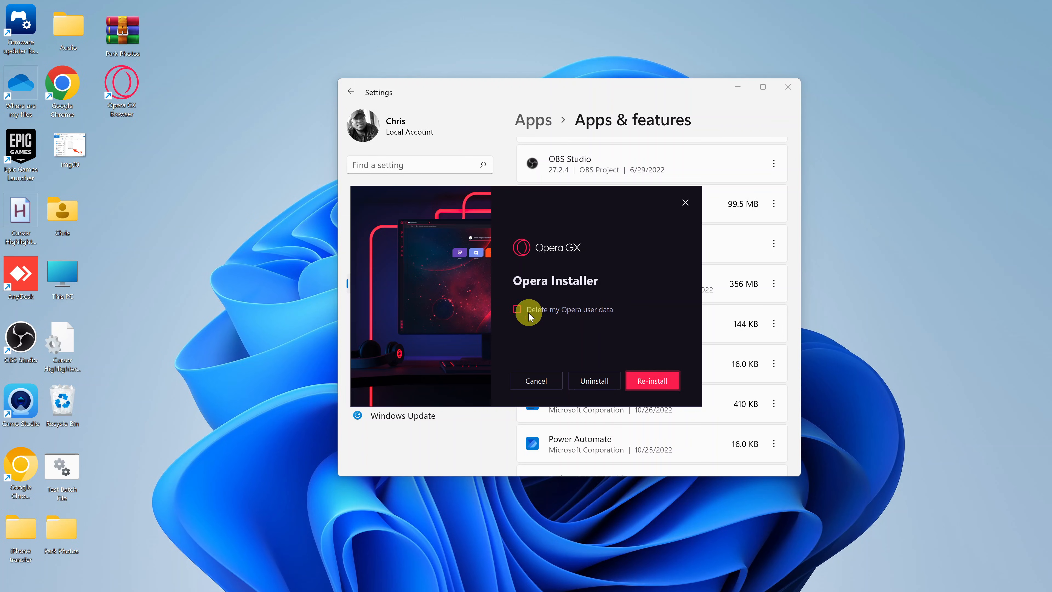
Enable 'Delete my Opera user data' in Opera Installer and start the uninstall.
{"action": "left_click", "coordinate": [517, 309]}
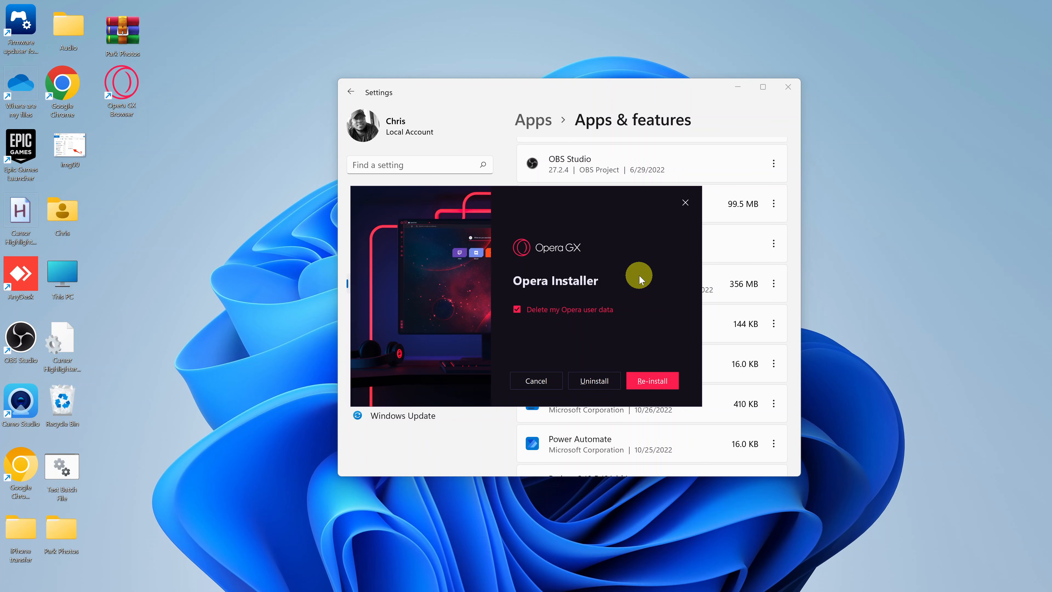
{"action": "left_click", "coordinate": [517, 309]}
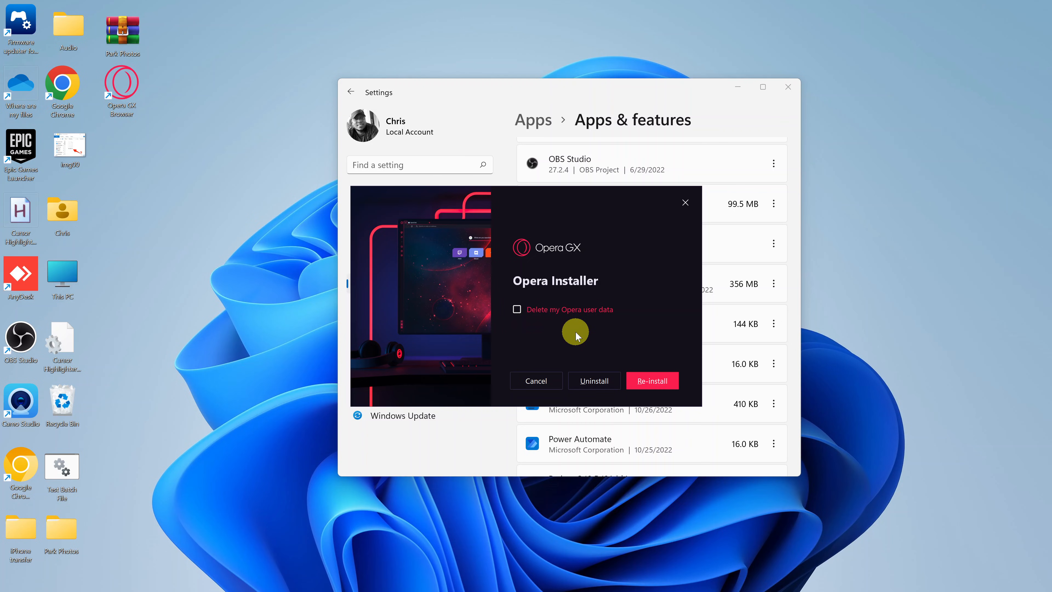
{"action": "mouse_move", "coordinate": [550, 333]}
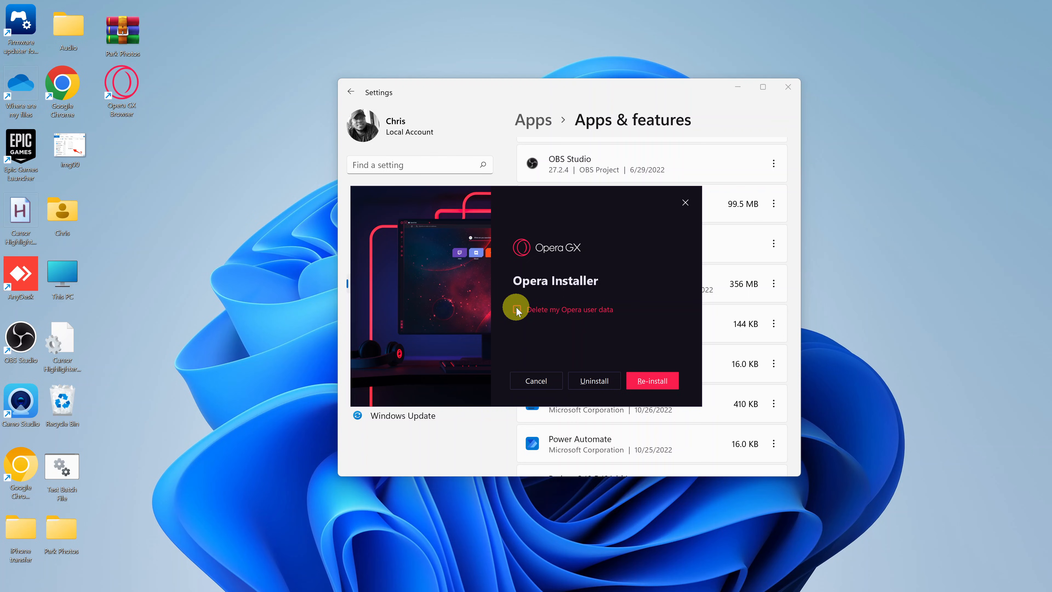
{"action": "left_click", "coordinate": [517, 309]}
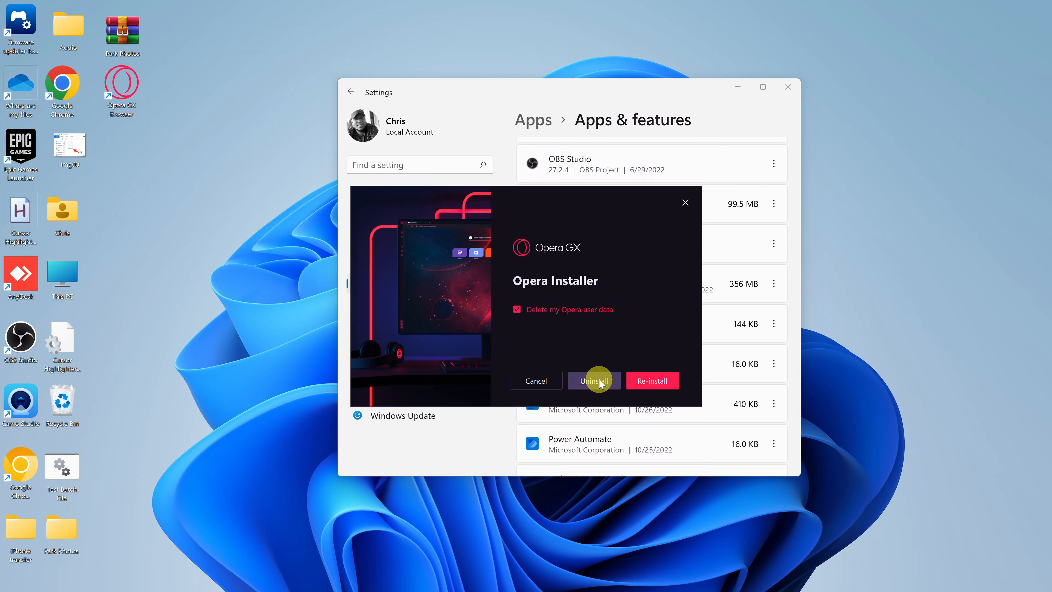
{"action": "left_click", "coordinate": [593, 381]}
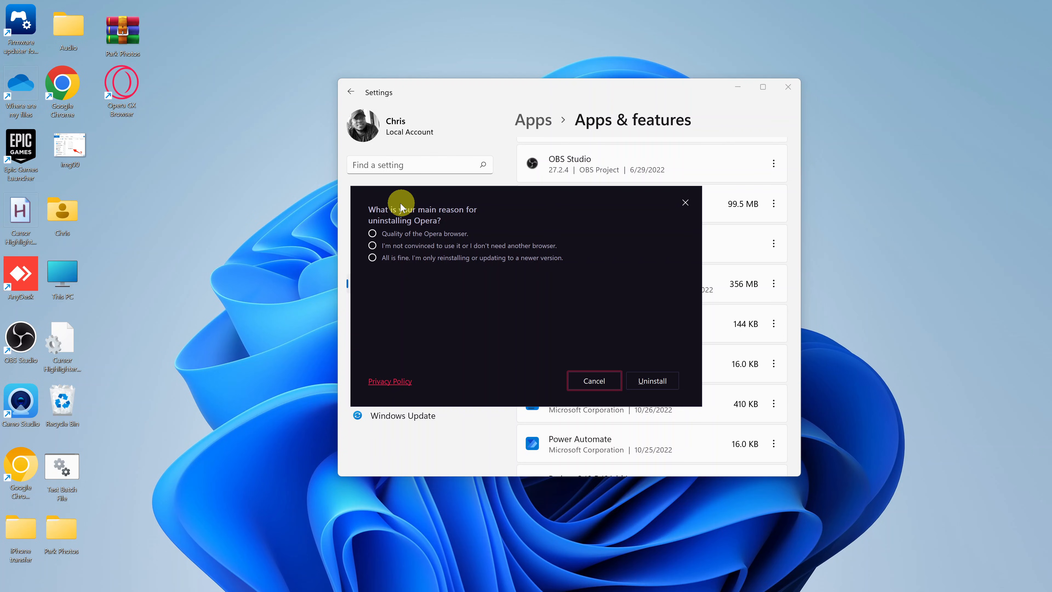
{"action": "mouse_move", "coordinate": [464, 220]}
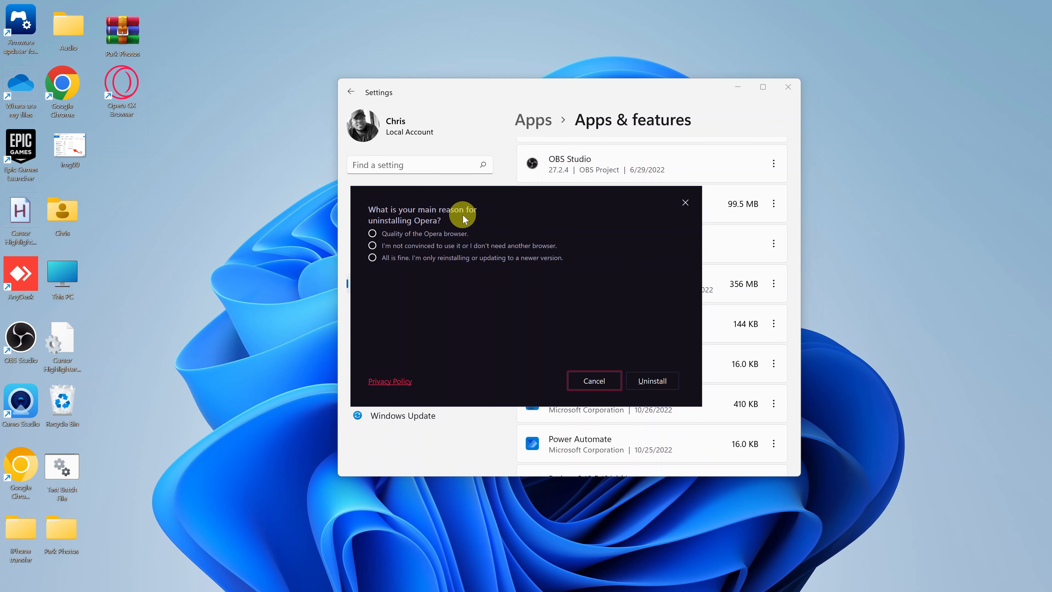
{"action": "mouse_move", "coordinate": [437, 282]}
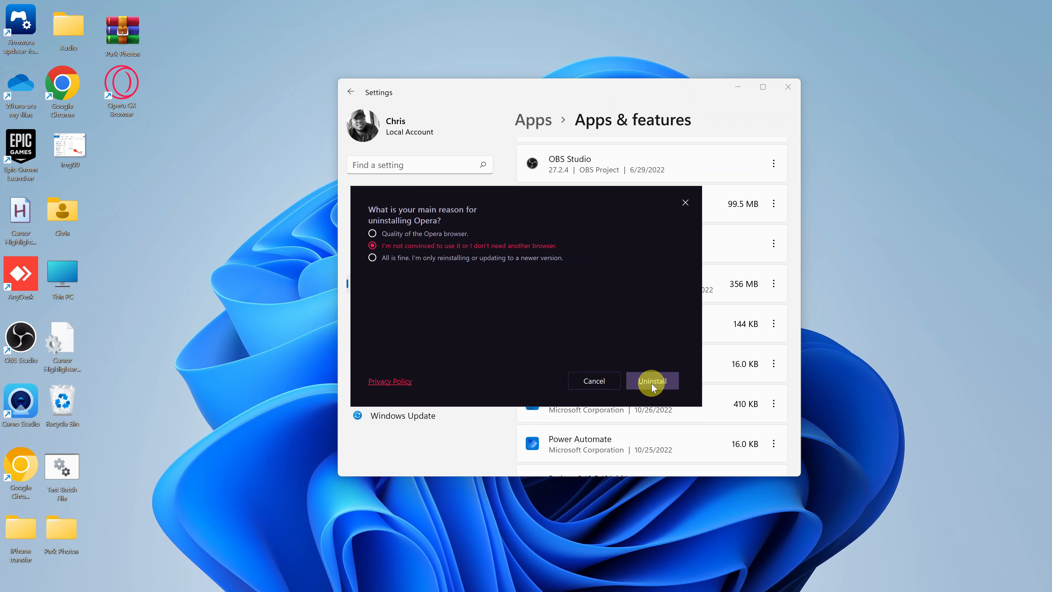
Submit the uninstall survey, accept losing local browser data, and verify Opera GX is gone from the list.
{"action": "left_click", "coordinate": [651, 381]}
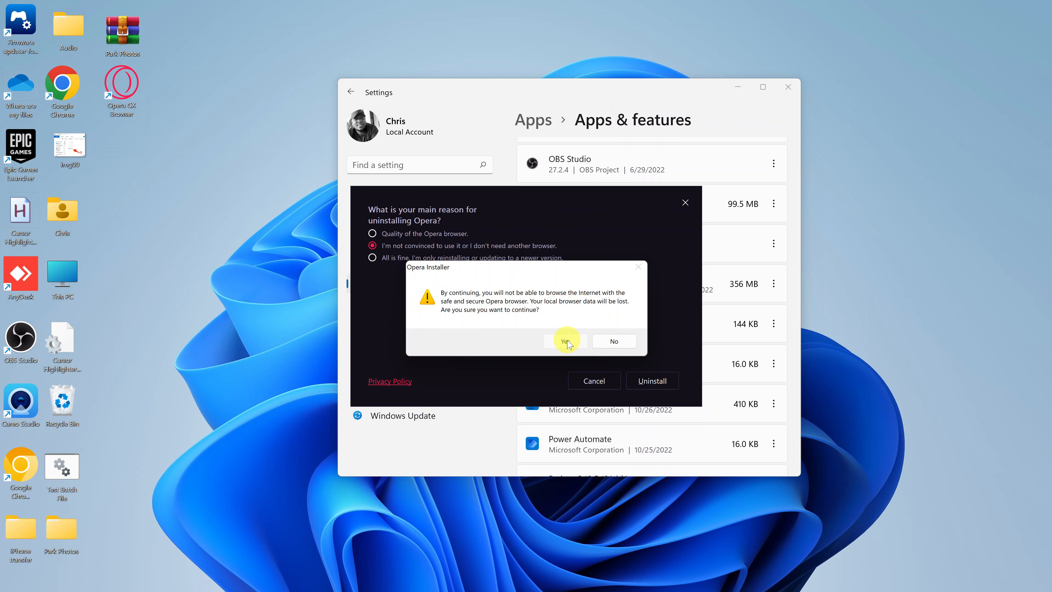
{"action": "left_click", "coordinate": [566, 341]}
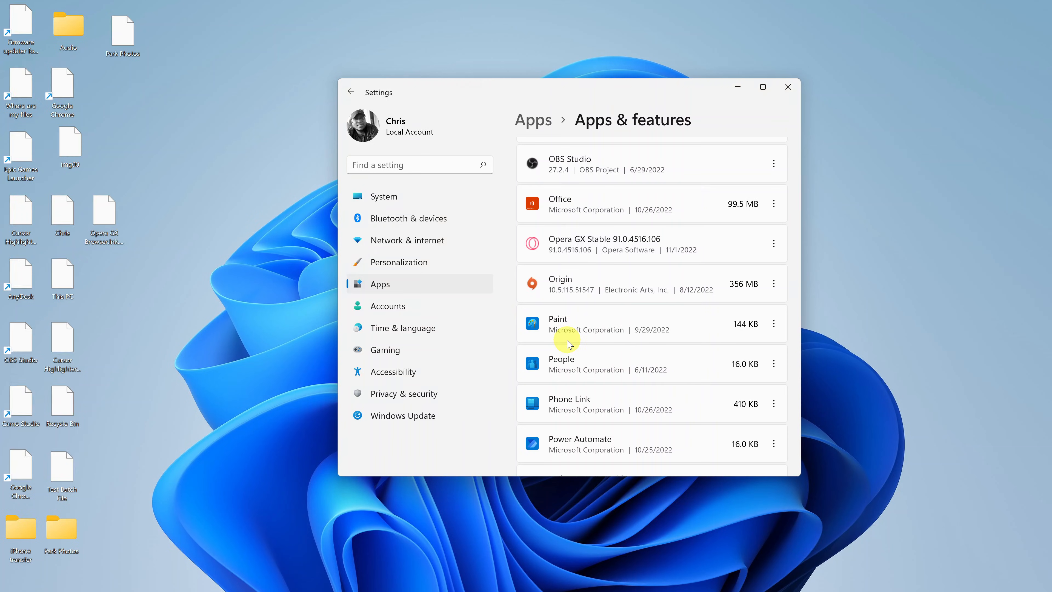
{"action": "scroll", "scroll_direction": "down", "scroll_amount": 3}
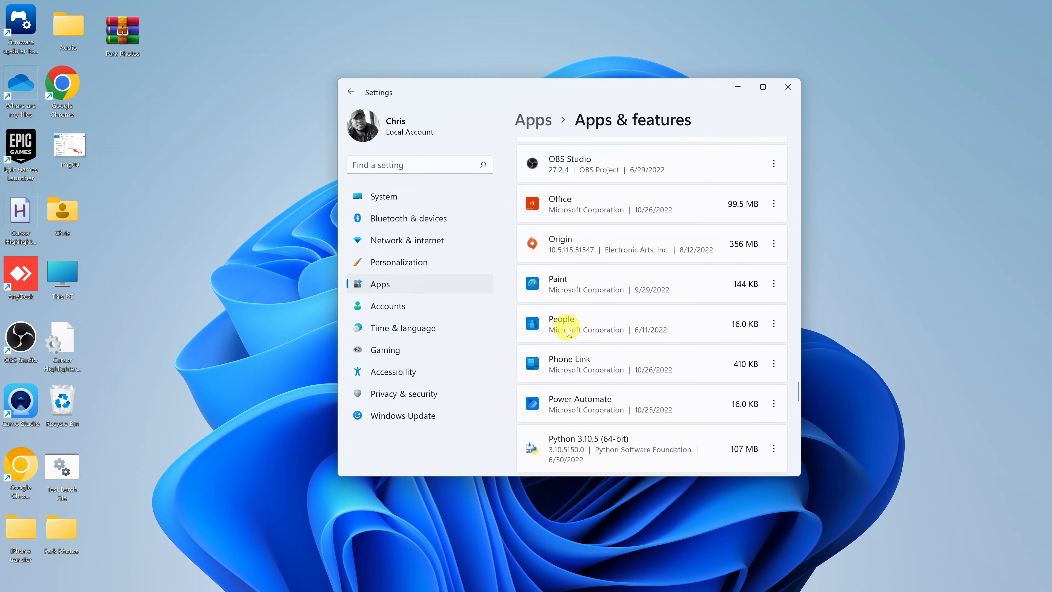